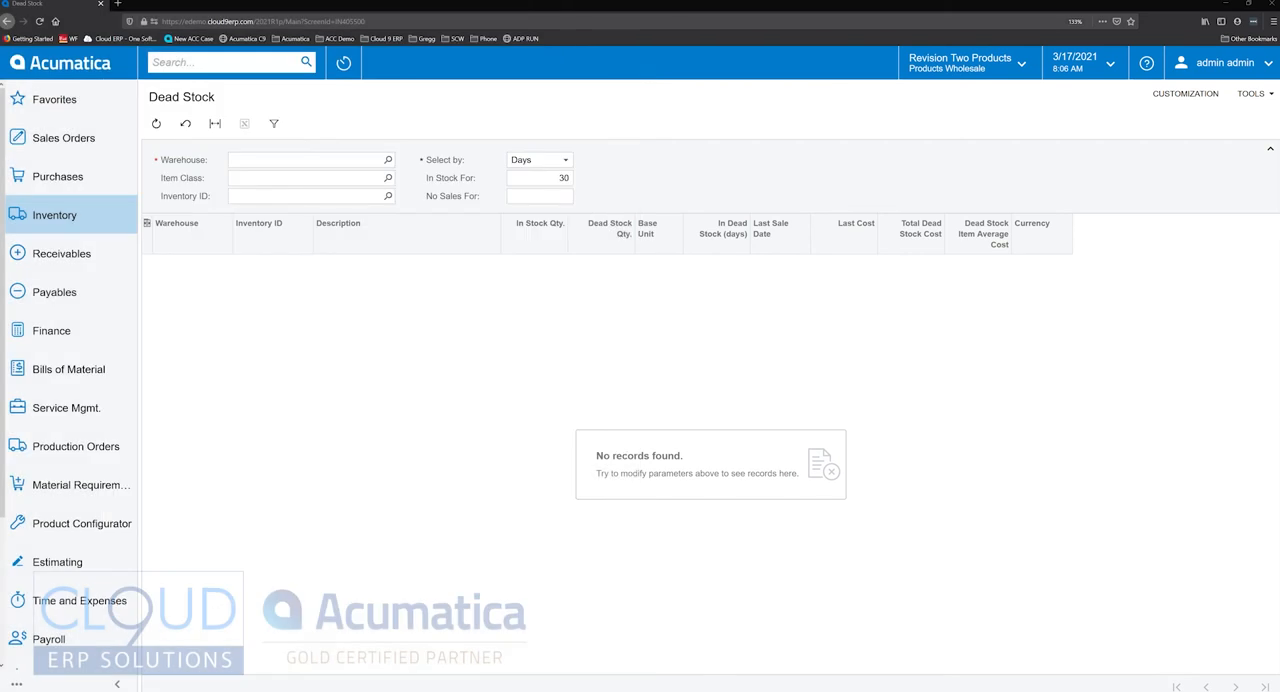
Choose WHOLESALE as the Dead Stock warehouse, keeping Select By Days, In Stock For 30.
left_click(388, 160)
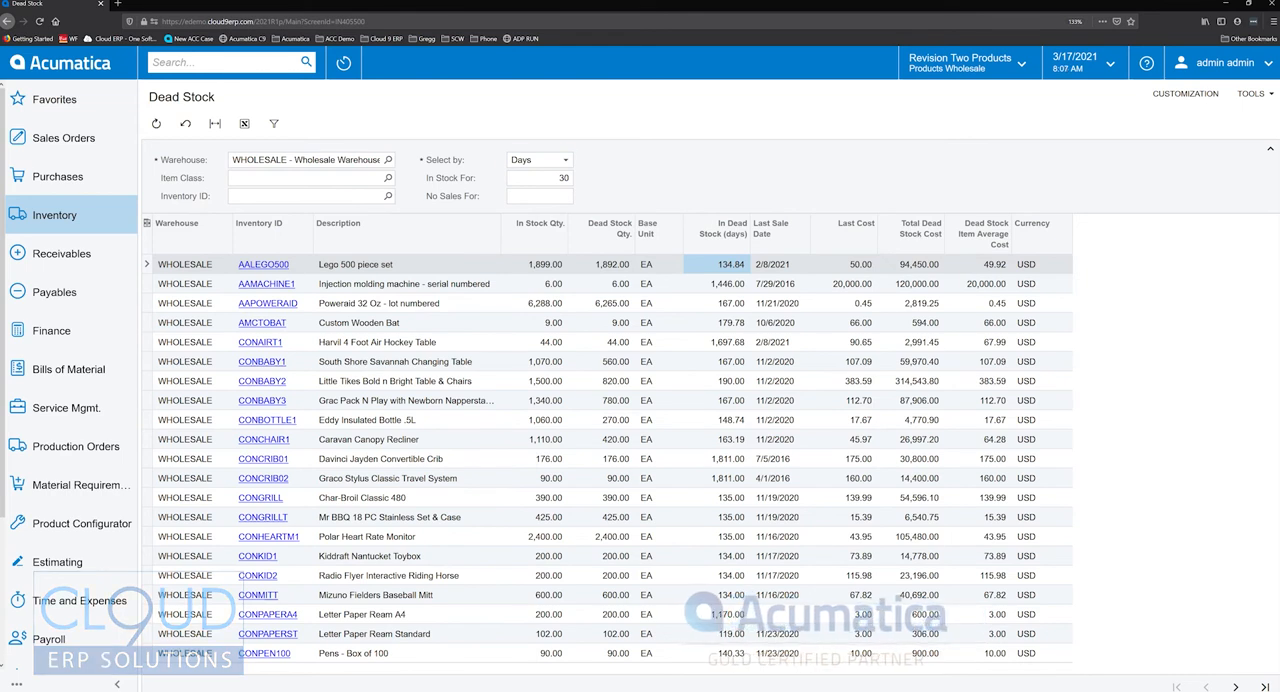
left_click(538, 159)
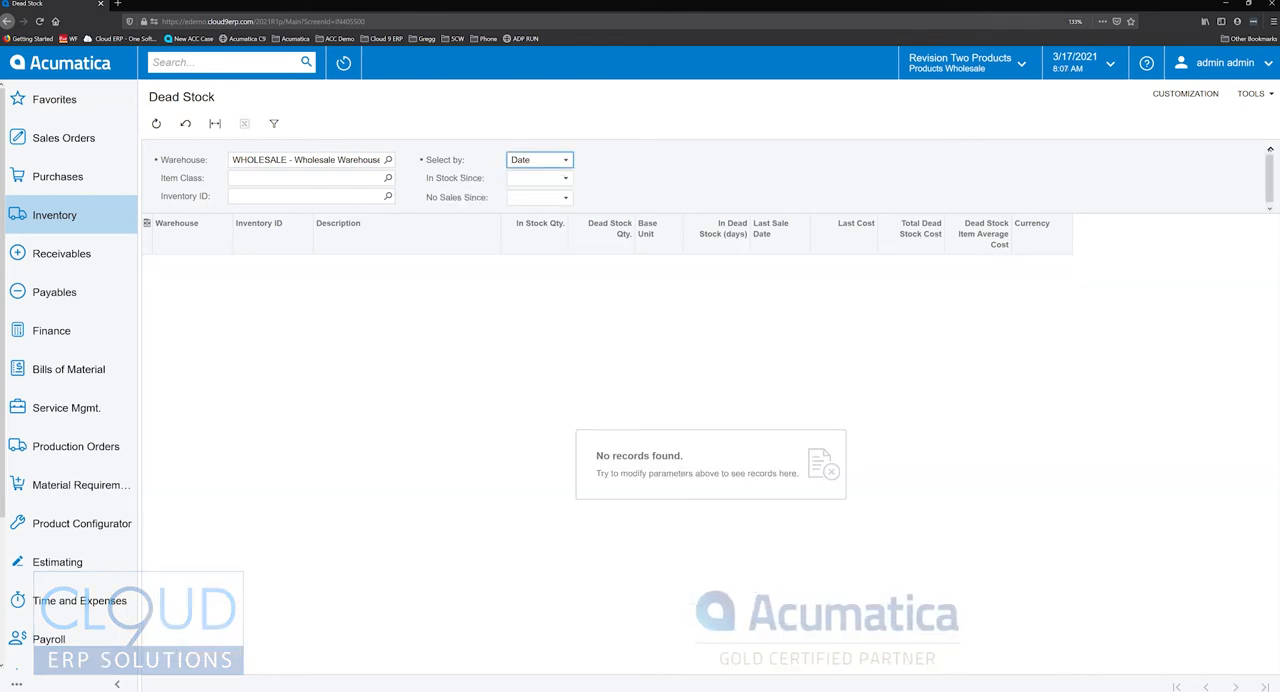
left_click(539, 160)
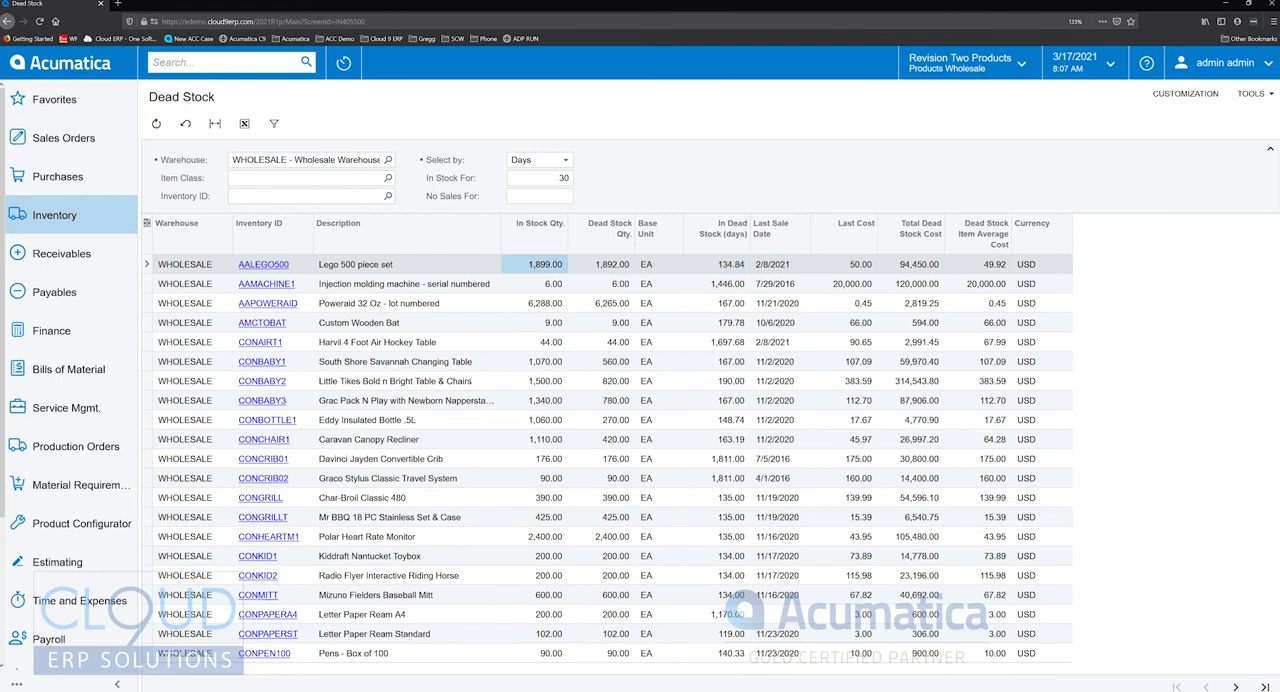
left_click(603, 264)
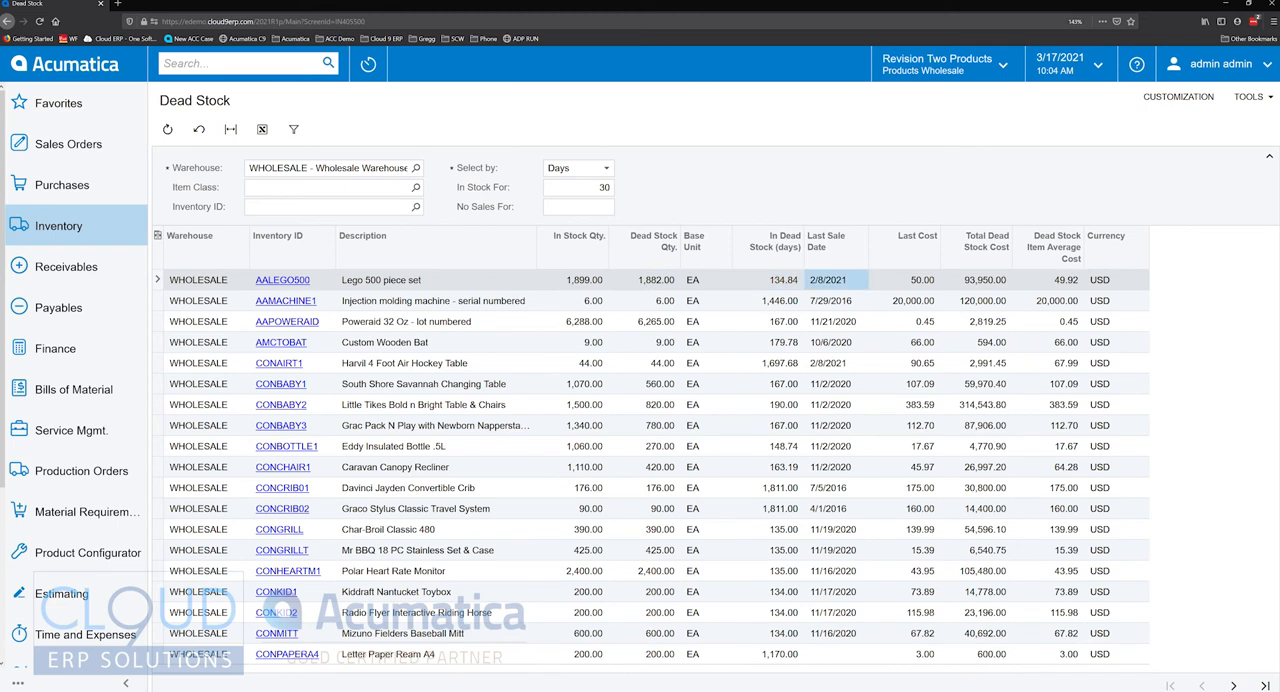
left_click(922, 279)
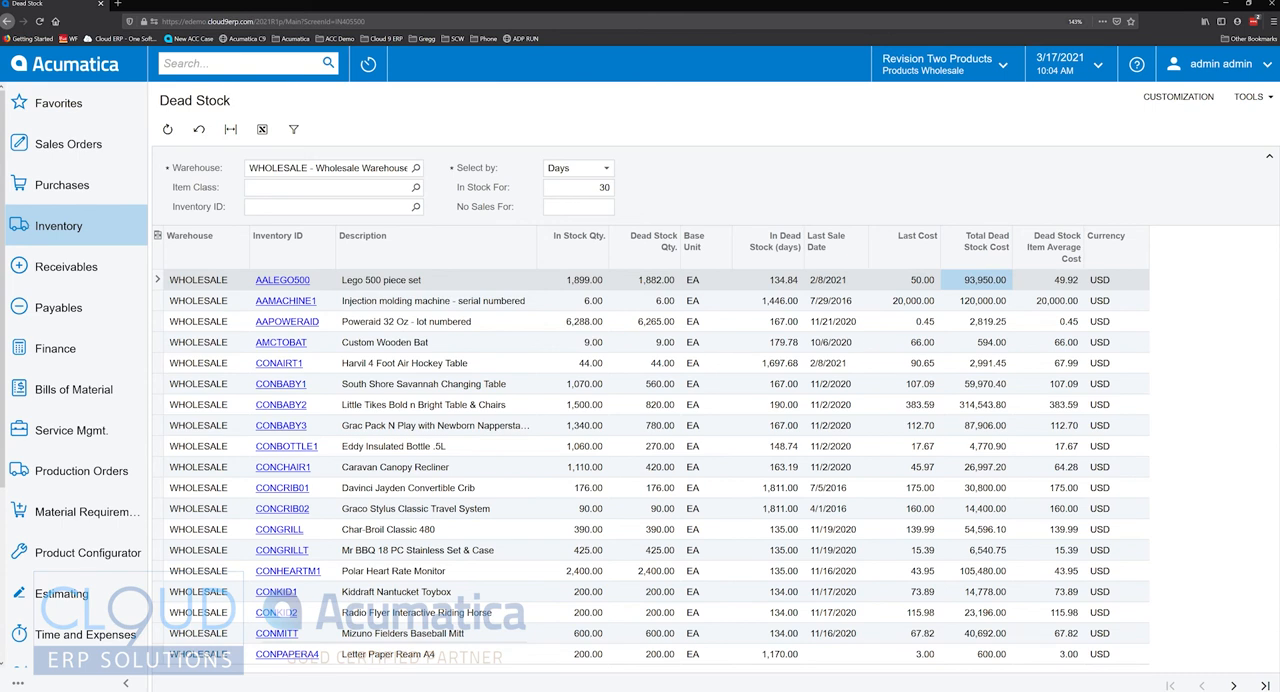
left_click(1064, 279)
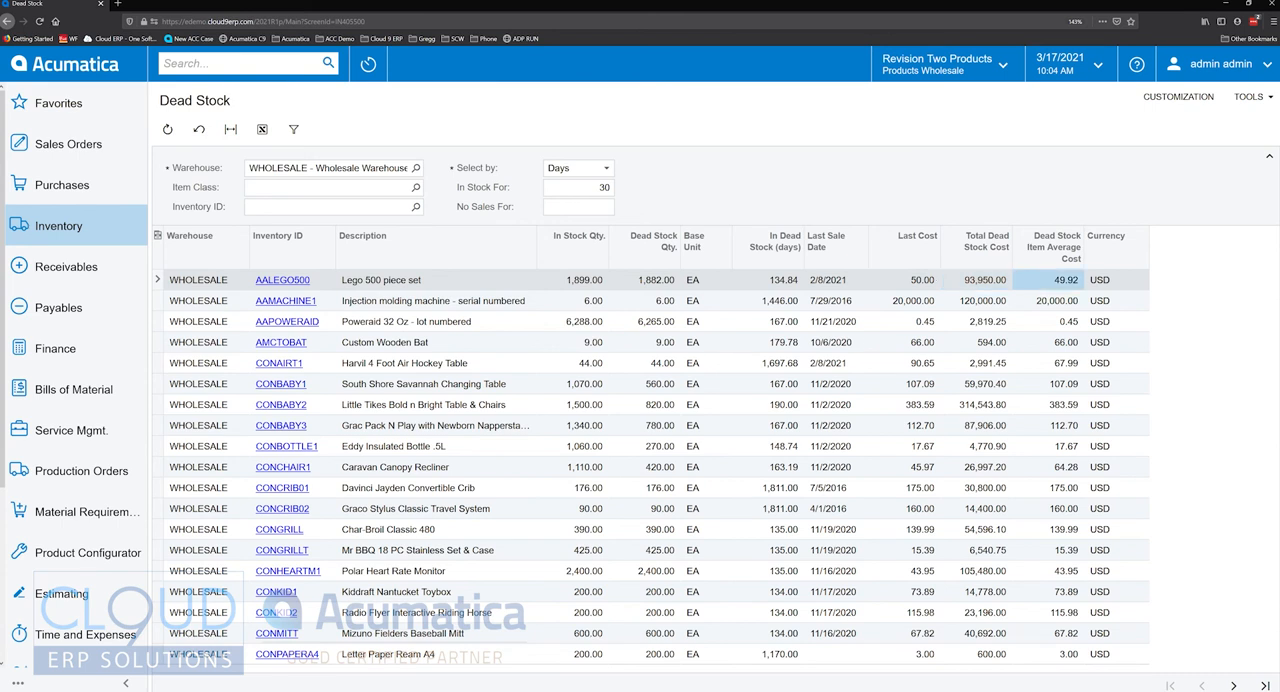
left_click(976, 279)
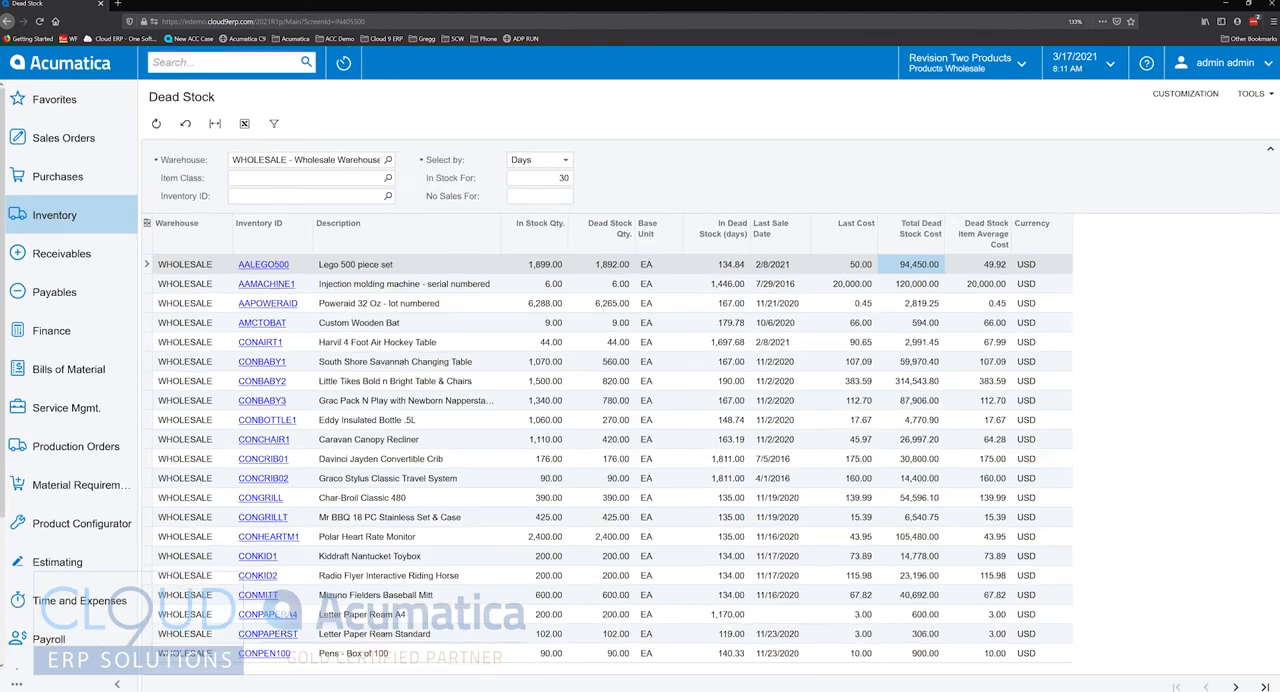
left_click(767, 227)
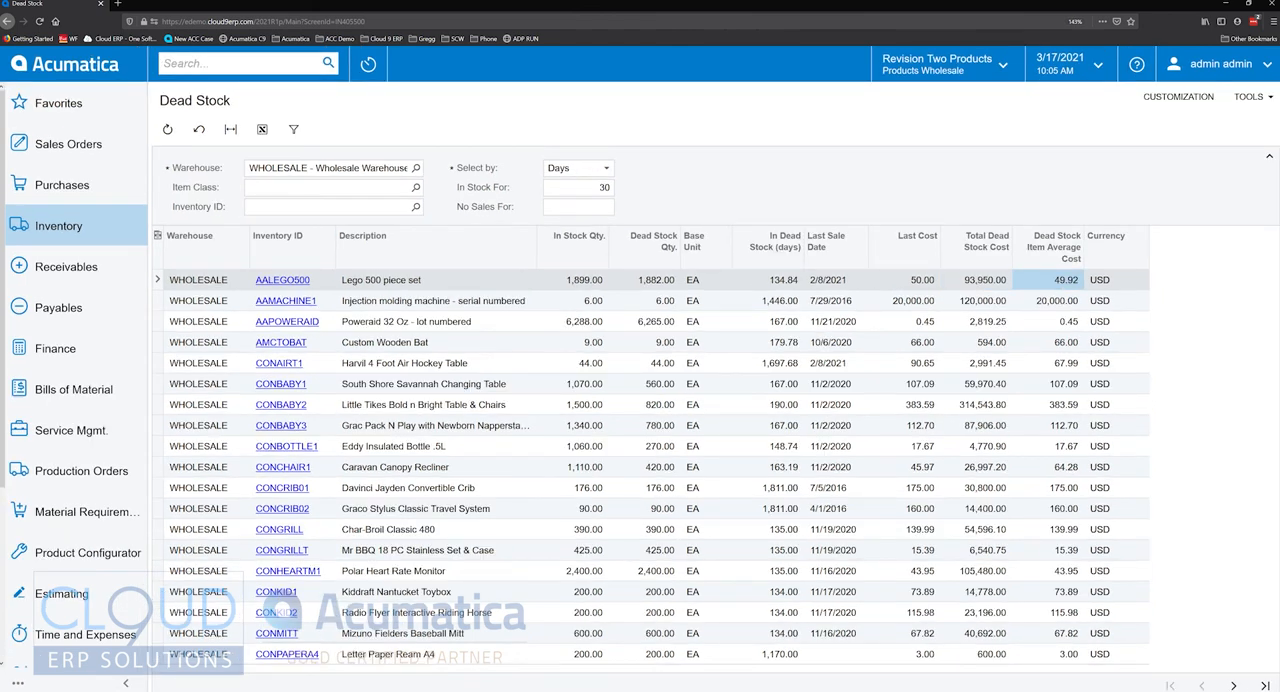
Switch Select By to Date and set In Stock Since to 3/1/2021.
left_click(577, 167)
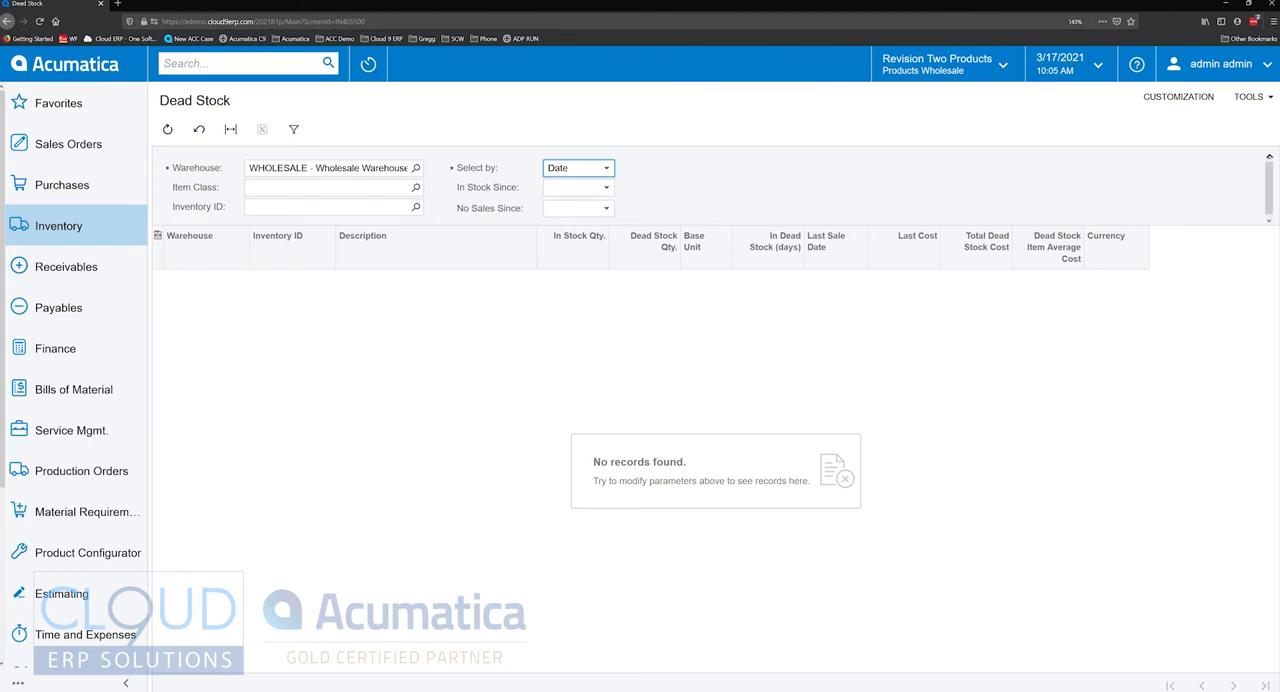
left_click(593, 187)
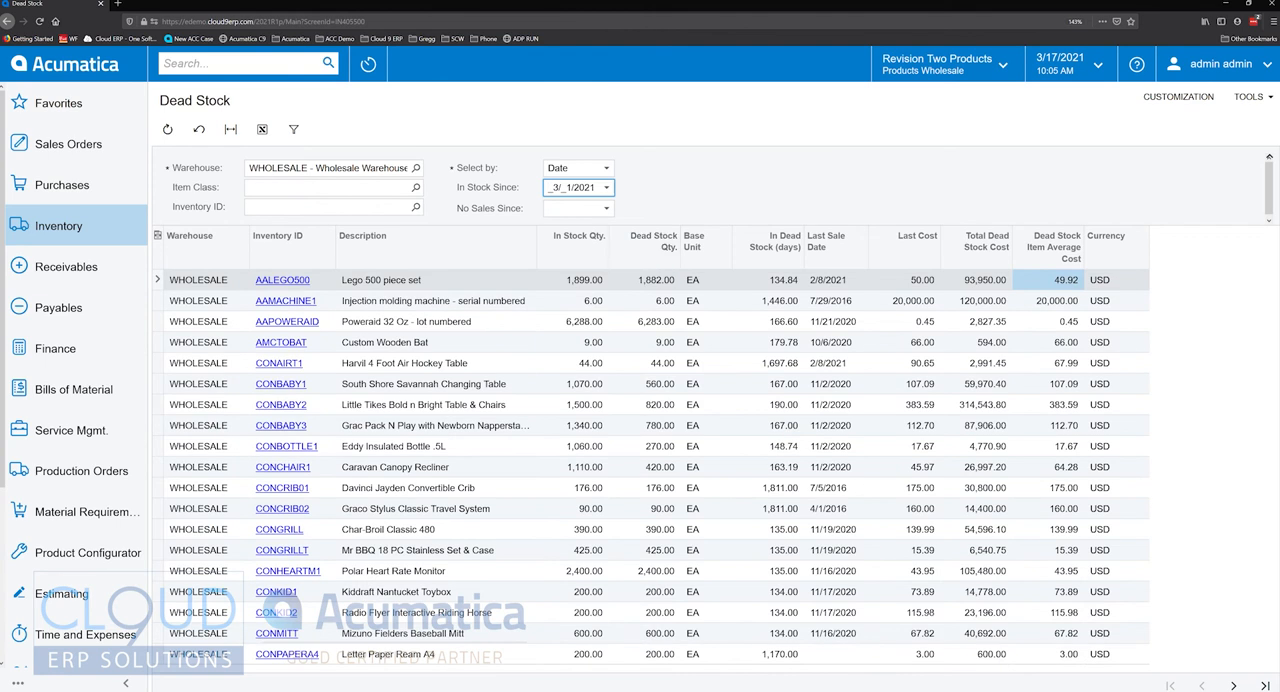
left_click(610, 187)
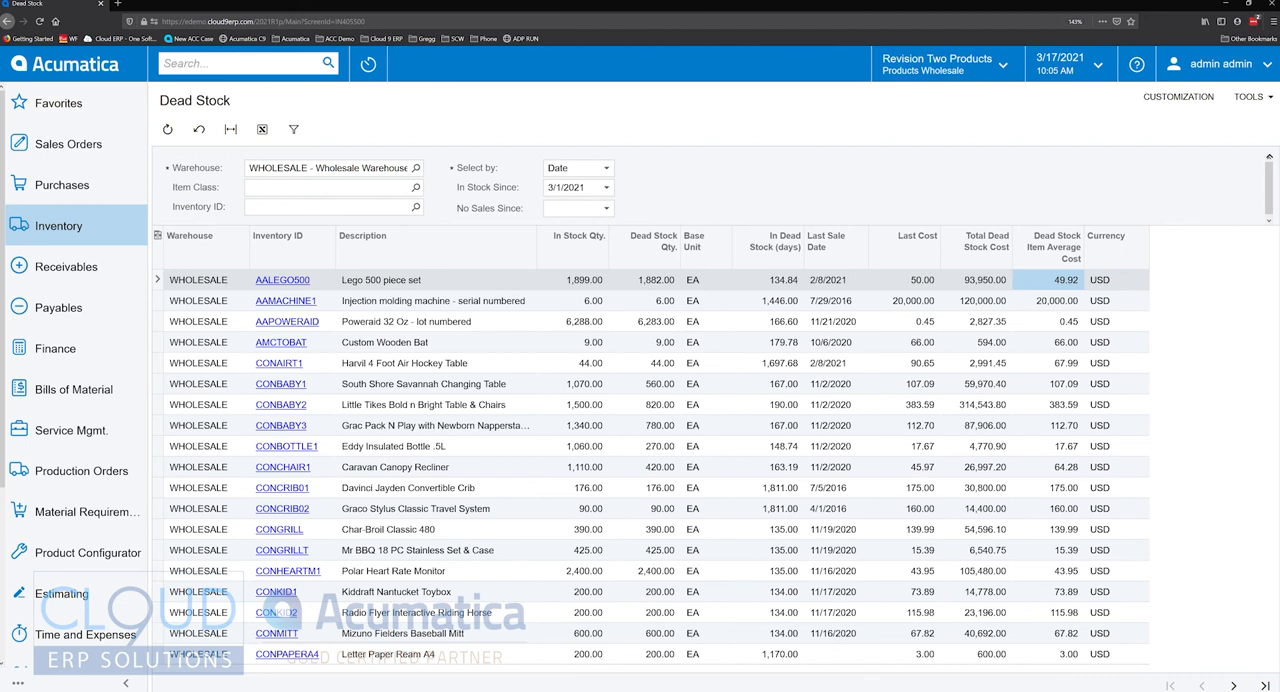
mouse_move(195, 100)
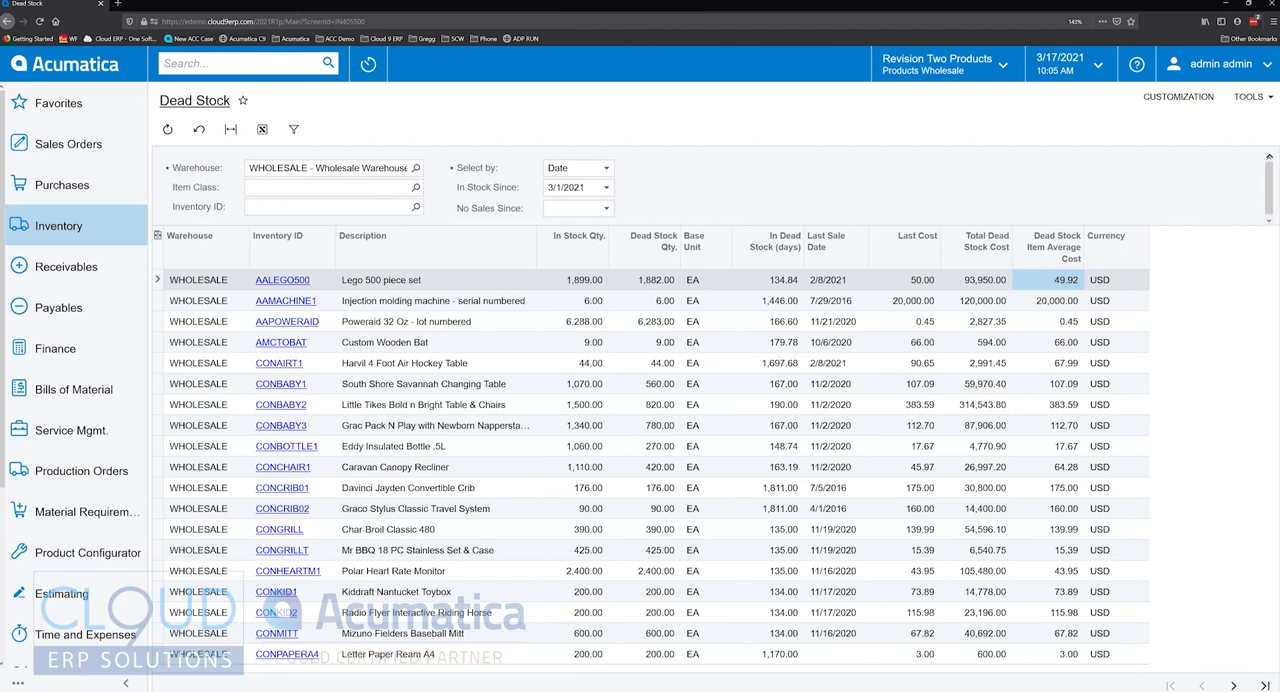